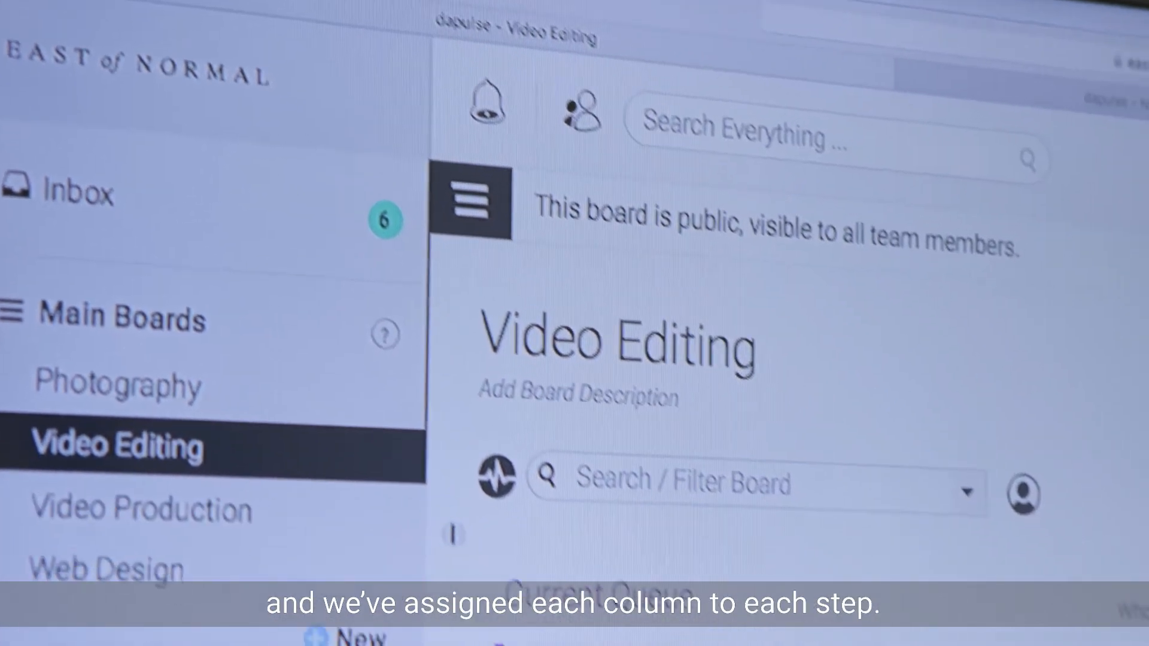
# Begin a new pulse named 'Video 4' in the Current Queue group.
pyautogui.scroll(-3)
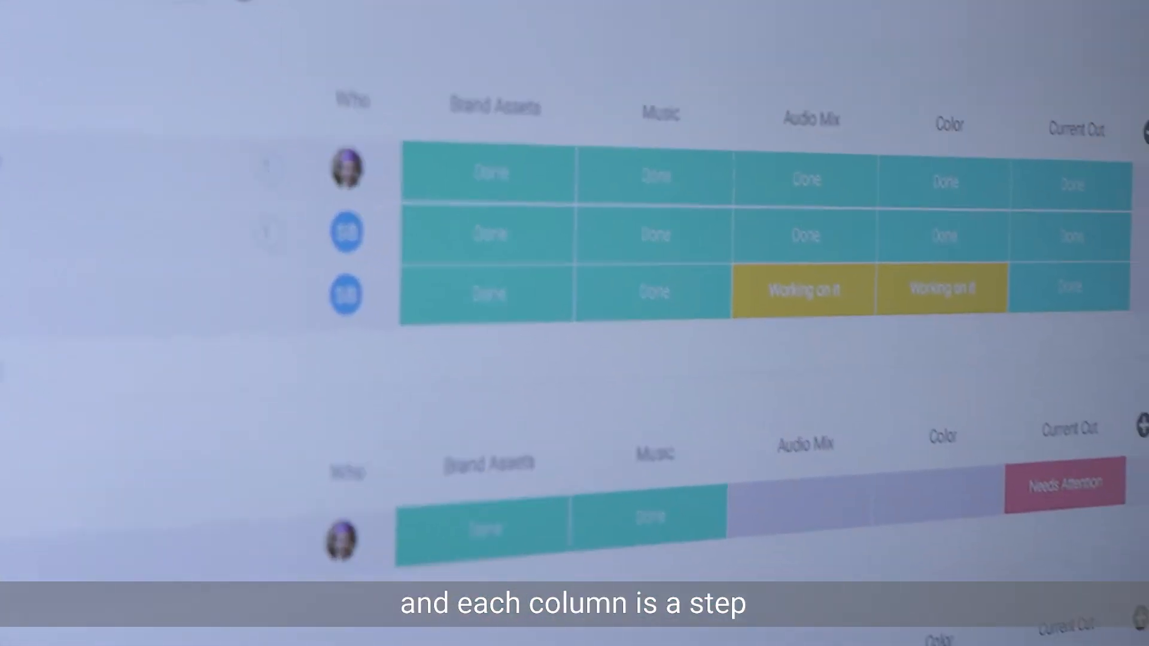
pyautogui.scroll(-3)
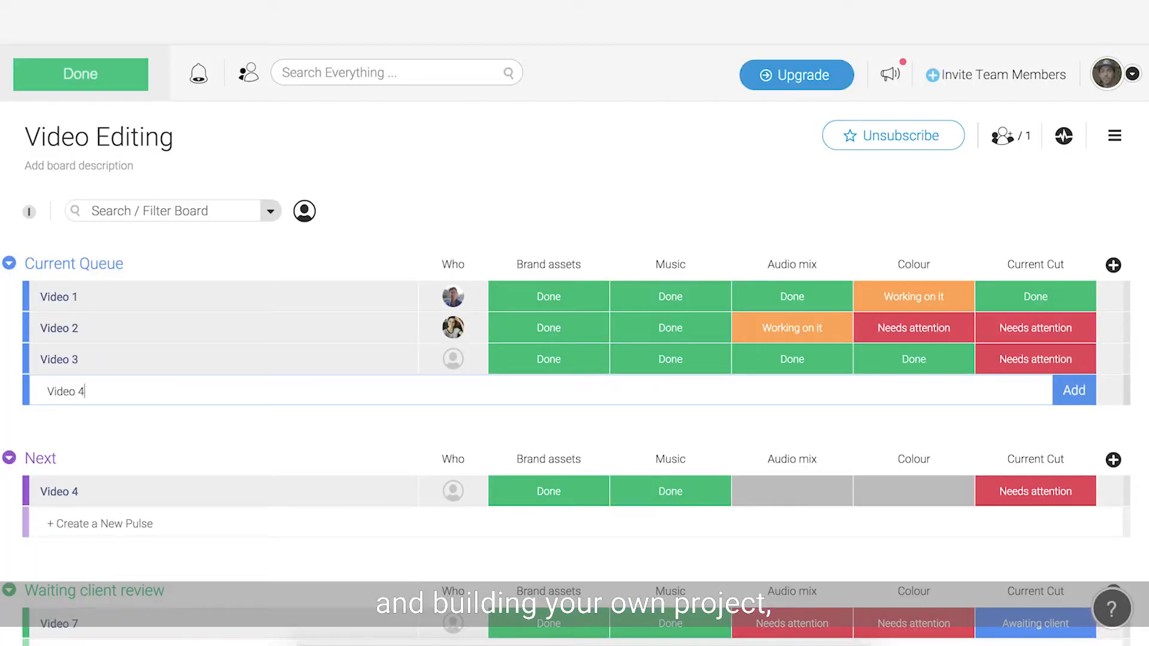
# Add the Video 4 row and set its Brand assets step to 'Working on it'.
pyautogui.click(453, 390)
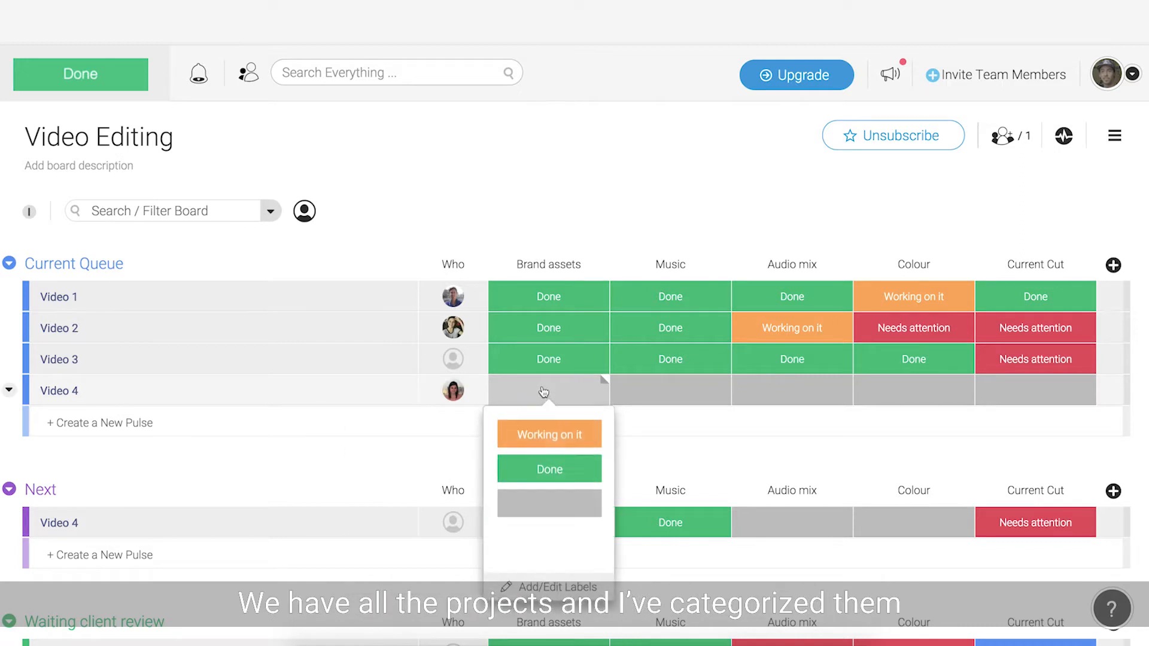
pyautogui.click(548, 433)
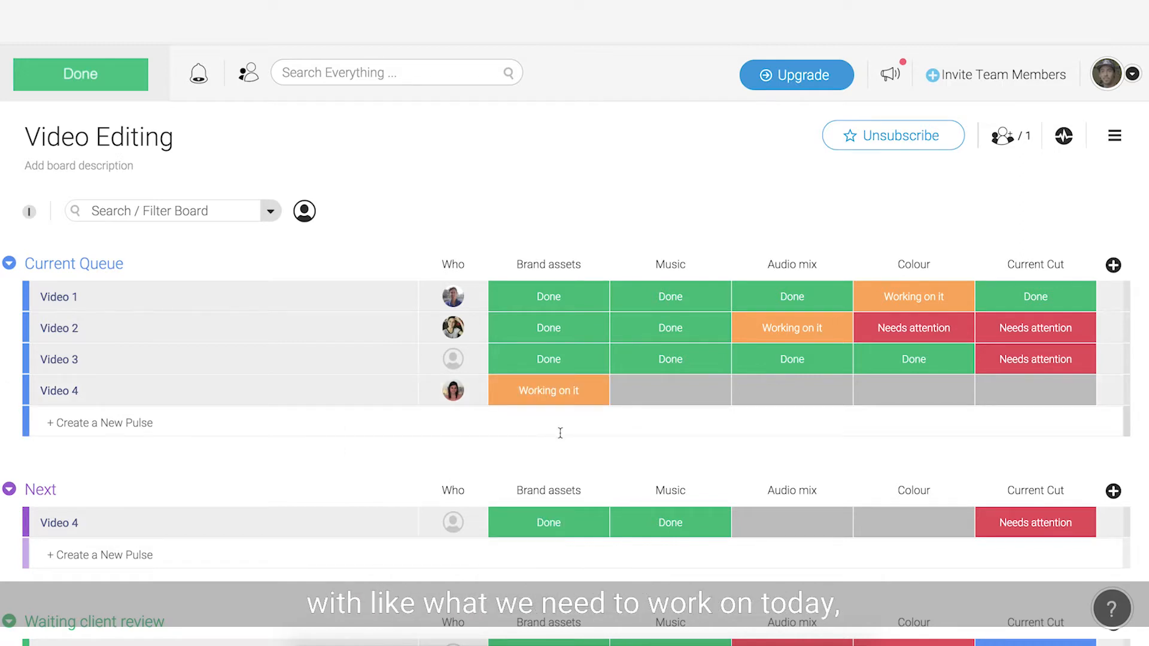
pyautogui.scroll(-3)
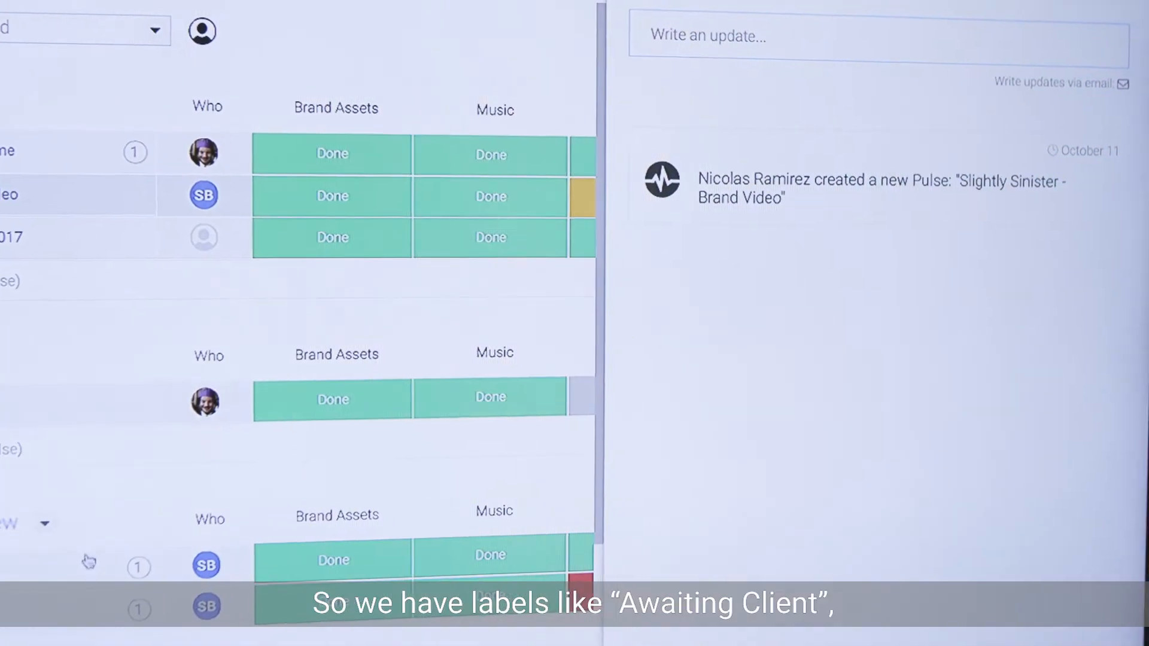
pyautogui.click(1021, 233)
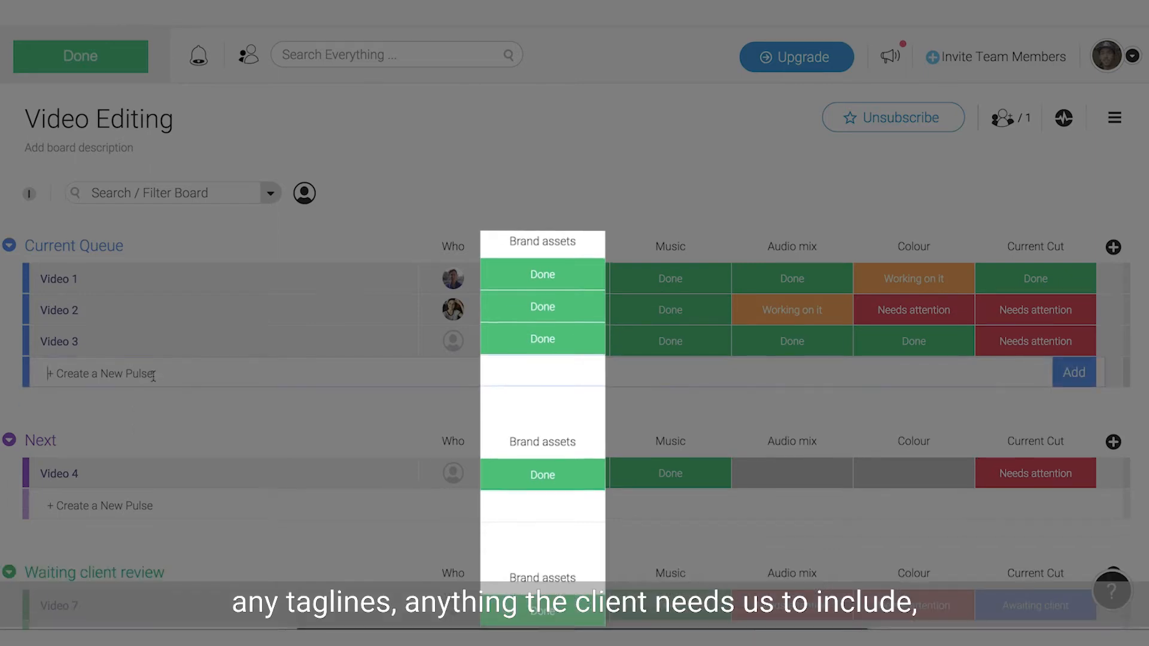
pyautogui.hscroll(3)
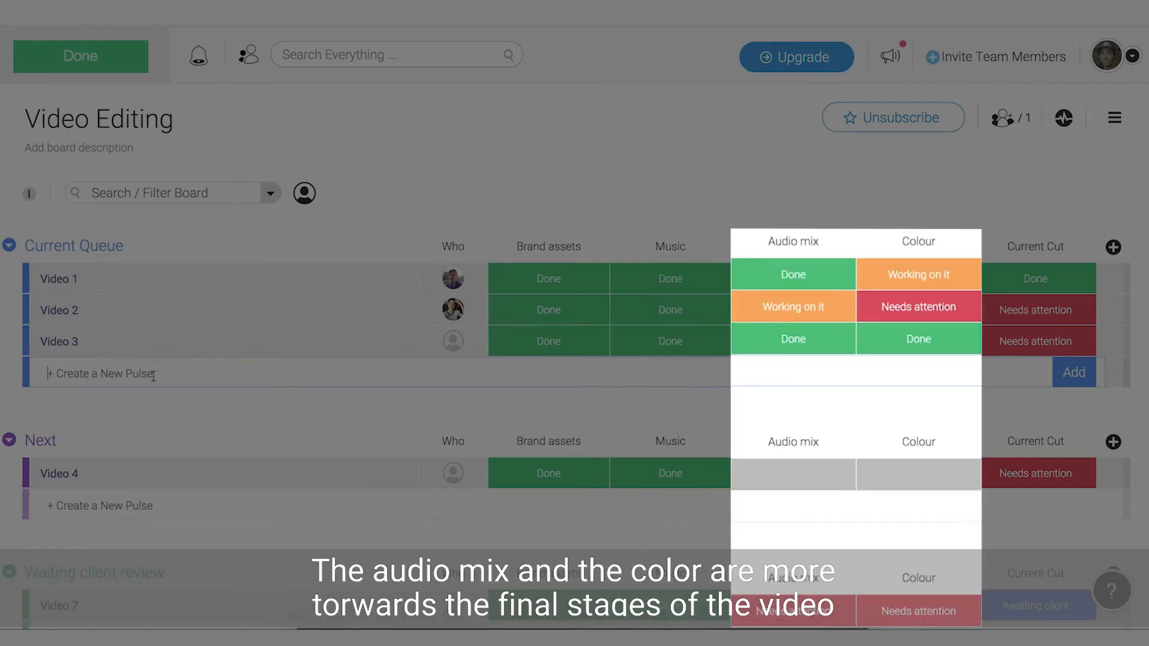